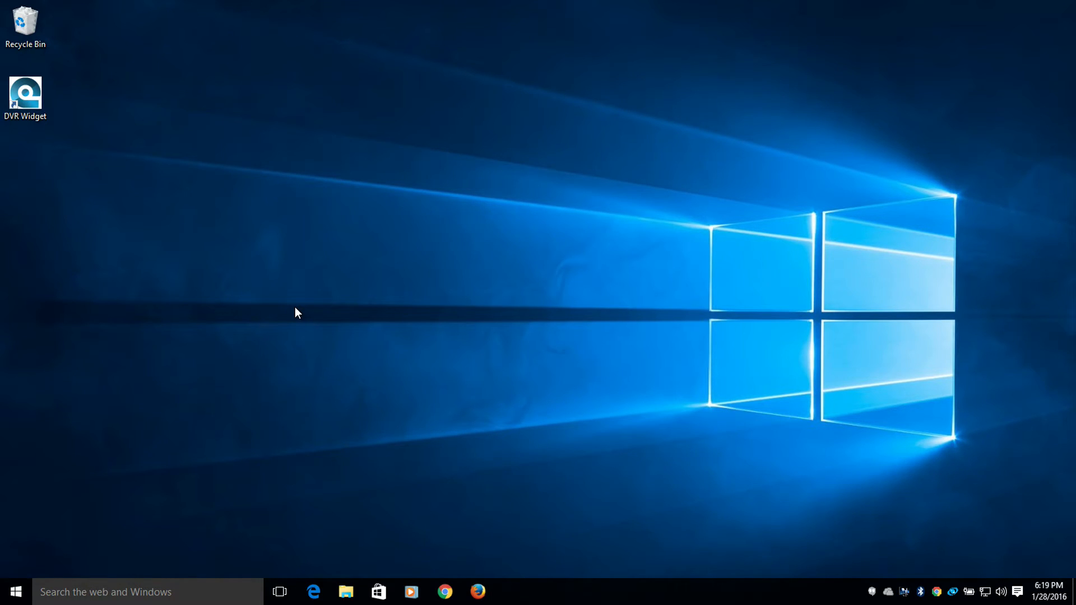
mouse_move(425, 461)
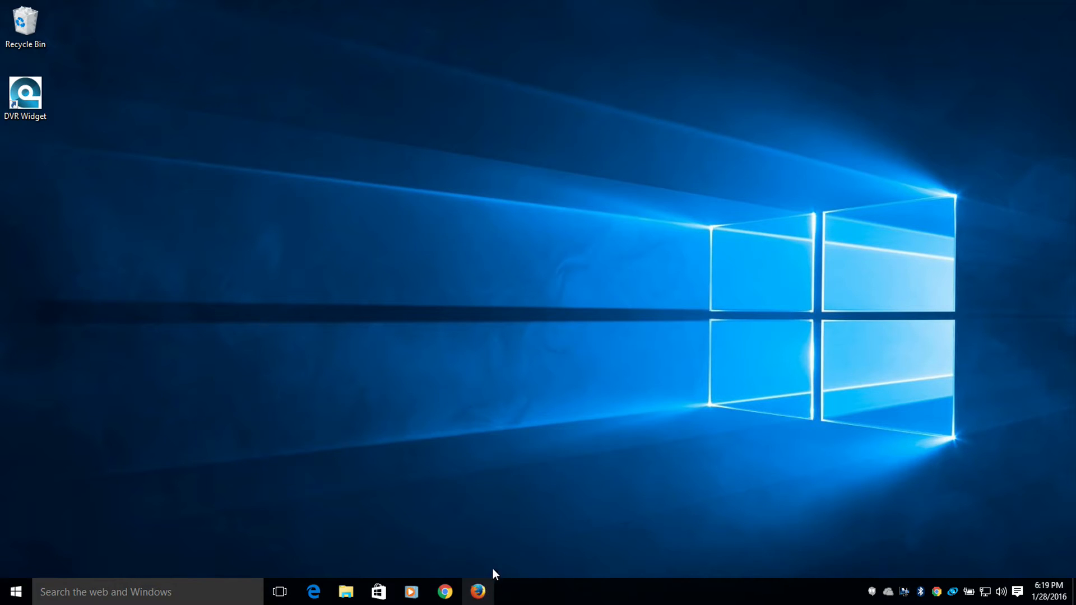
Launch Firefox from the Windows taskbar to its start page
click(478, 591)
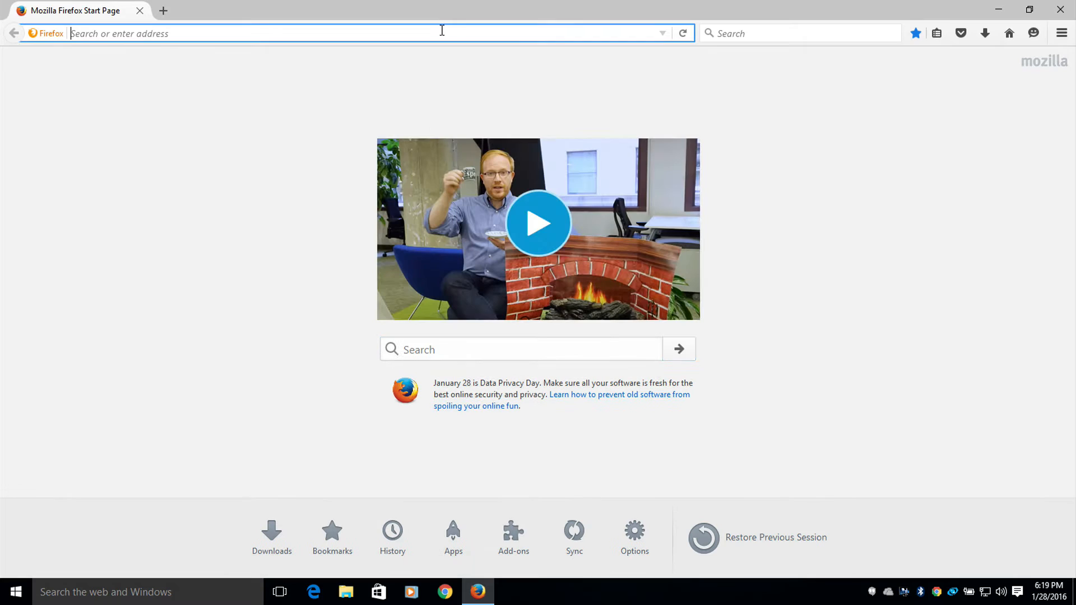
Browse to the NAS at 192.168.128.189 and sign in to QNAP QTS
text(192.168.128.189)
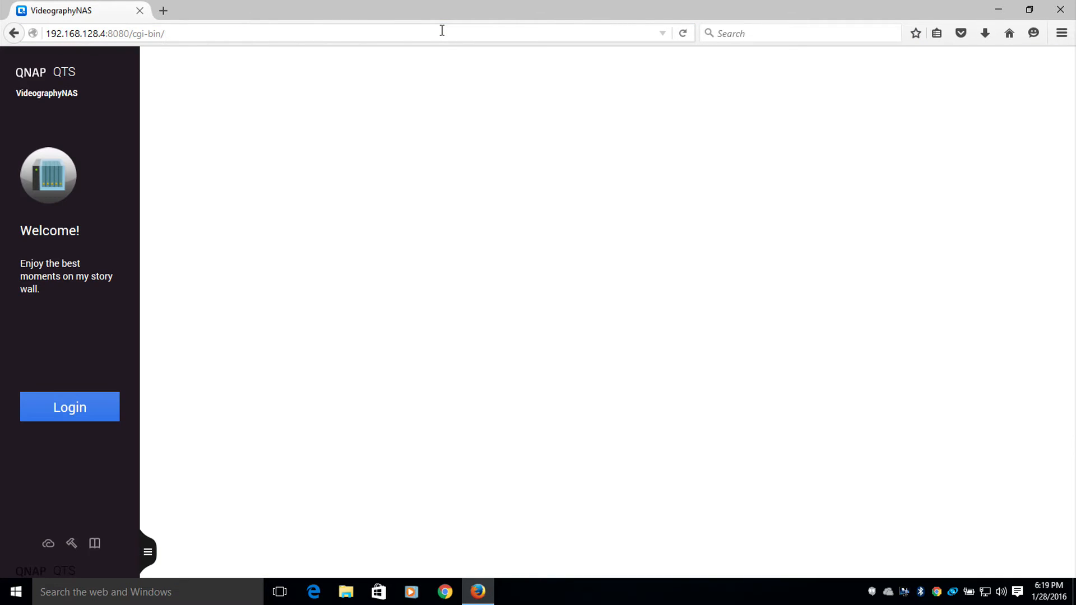
click(537, 379)
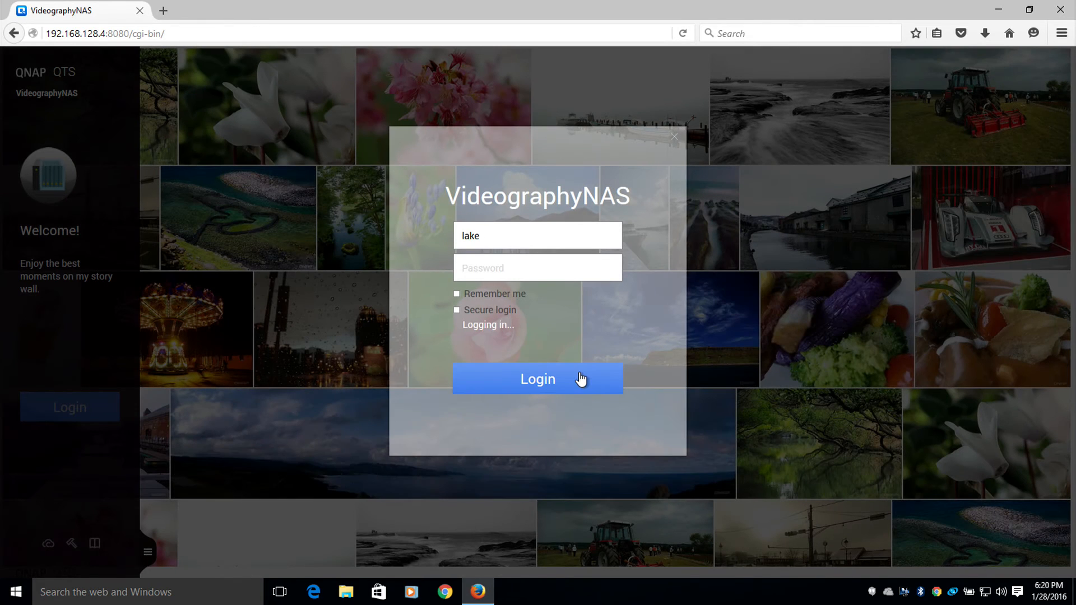
click(538, 379)
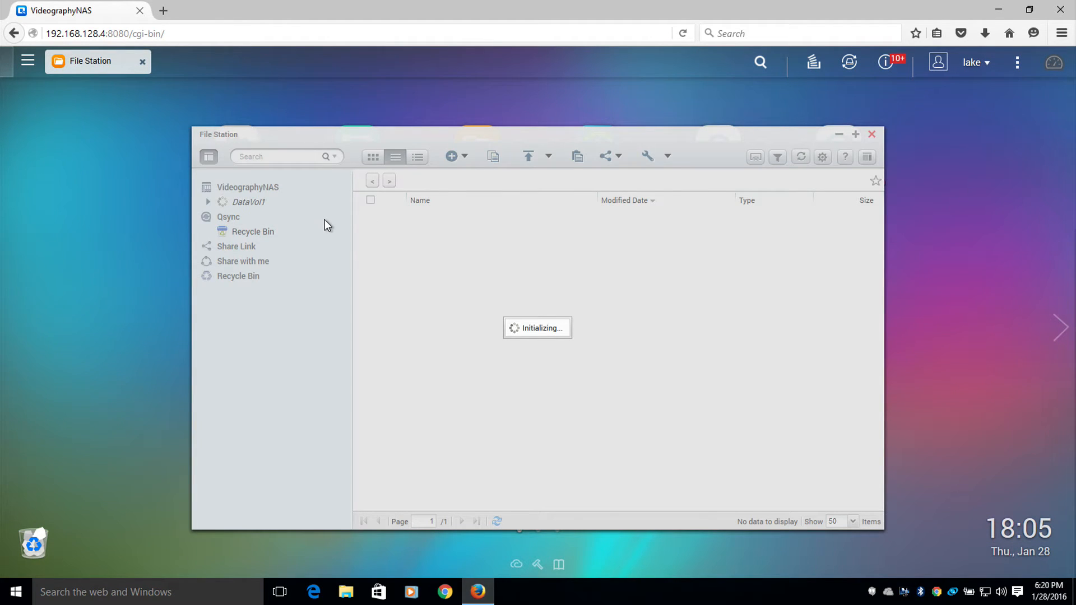
click(228, 217)
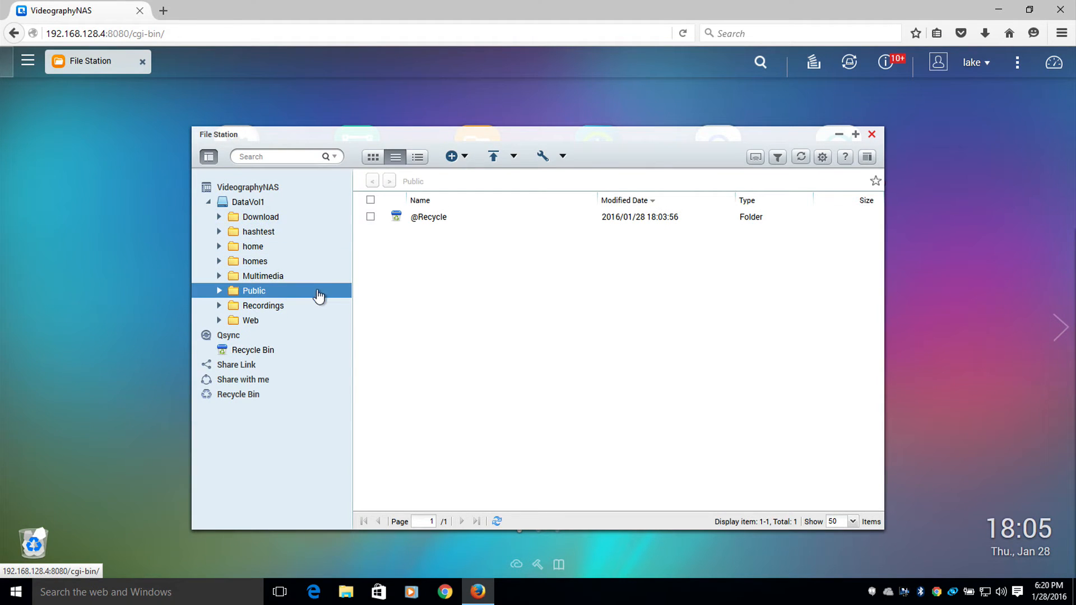
mouse_move(268, 299)
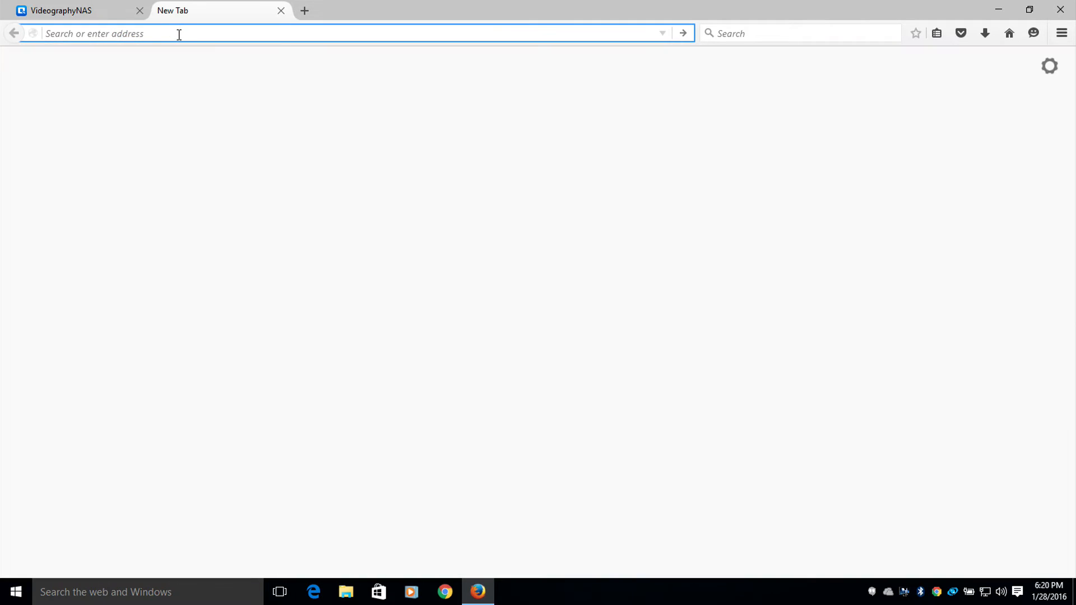
Load the camera at 192.168.128.93 from history and log in with the password
text(192.168.128.189/)
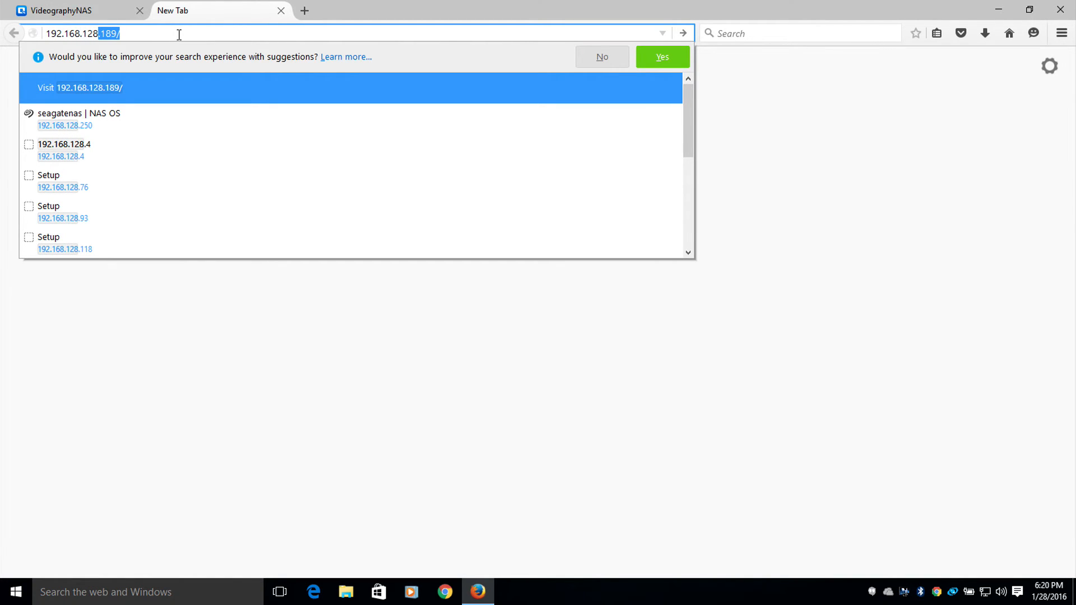
click(63, 218)
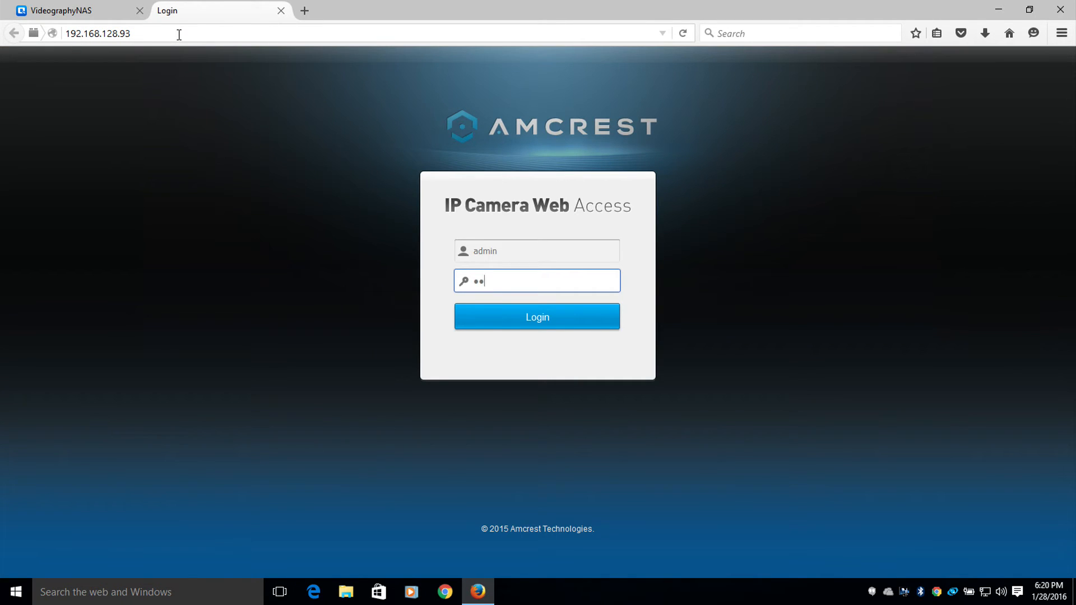
text(••••)
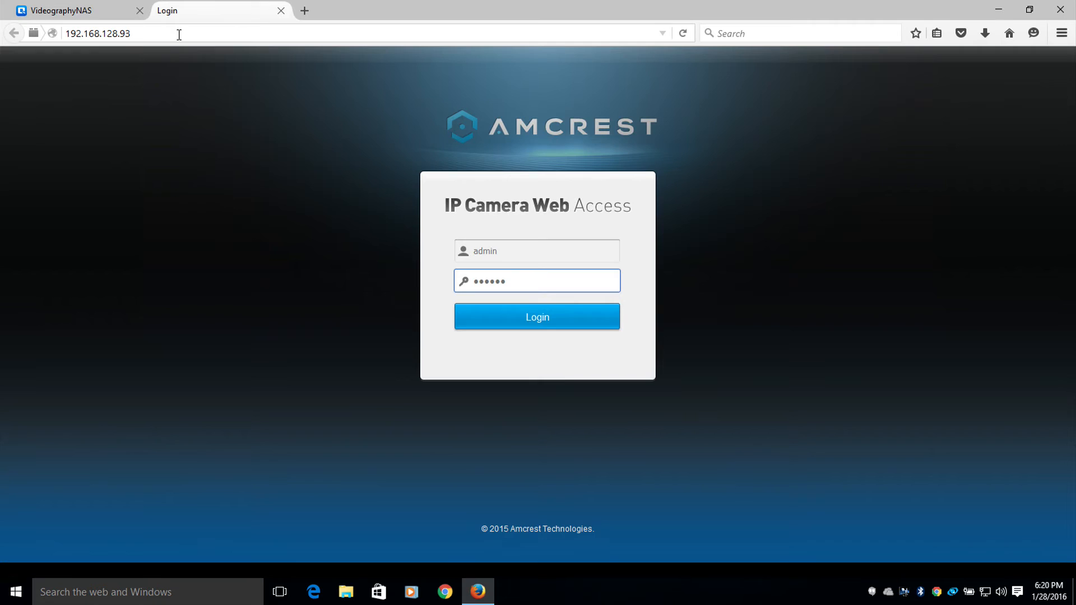
click(536, 316)
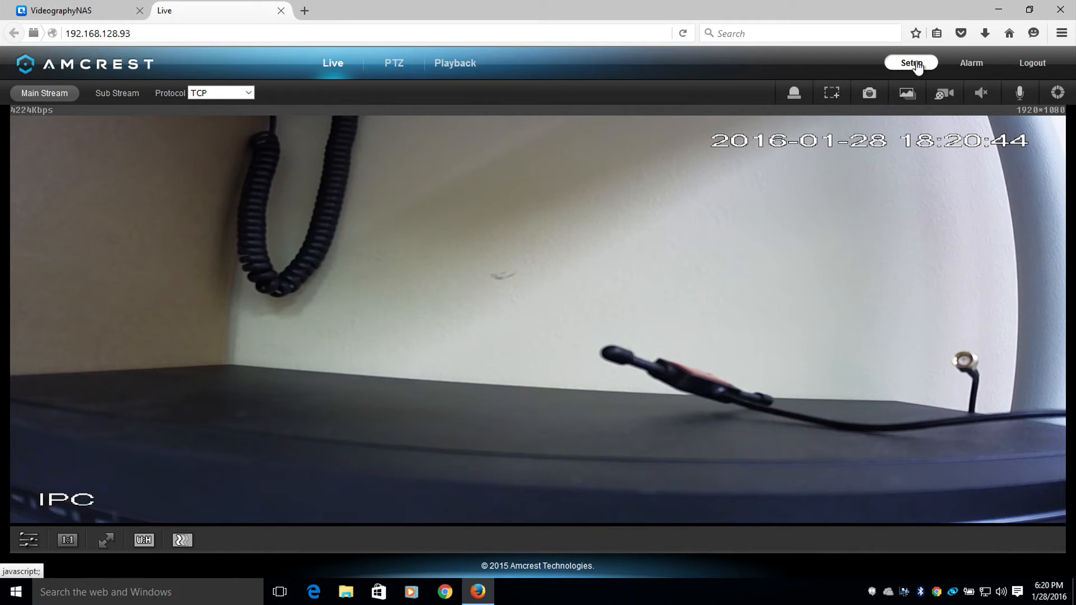
Reach Setup > Storage > Destination showing paths currently set to SD Card
click(911, 64)
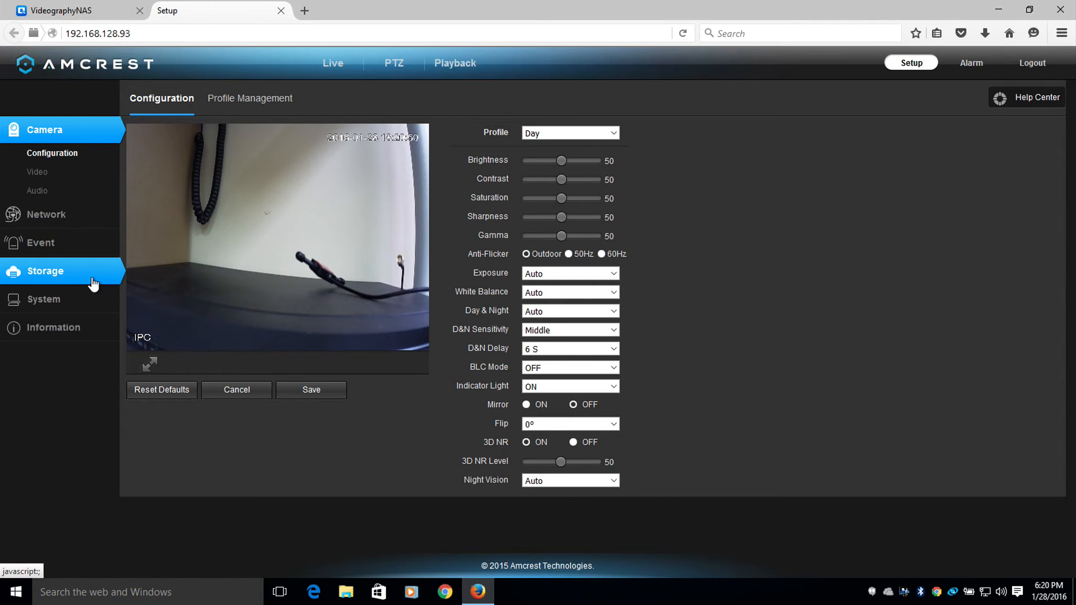
click(45, 272)
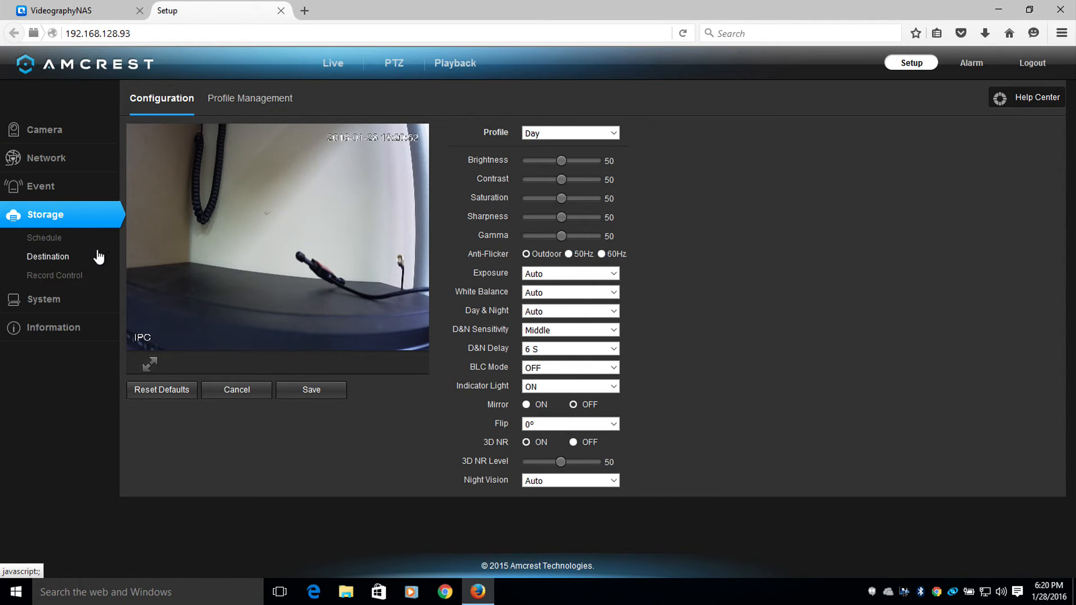
click(47, 256)
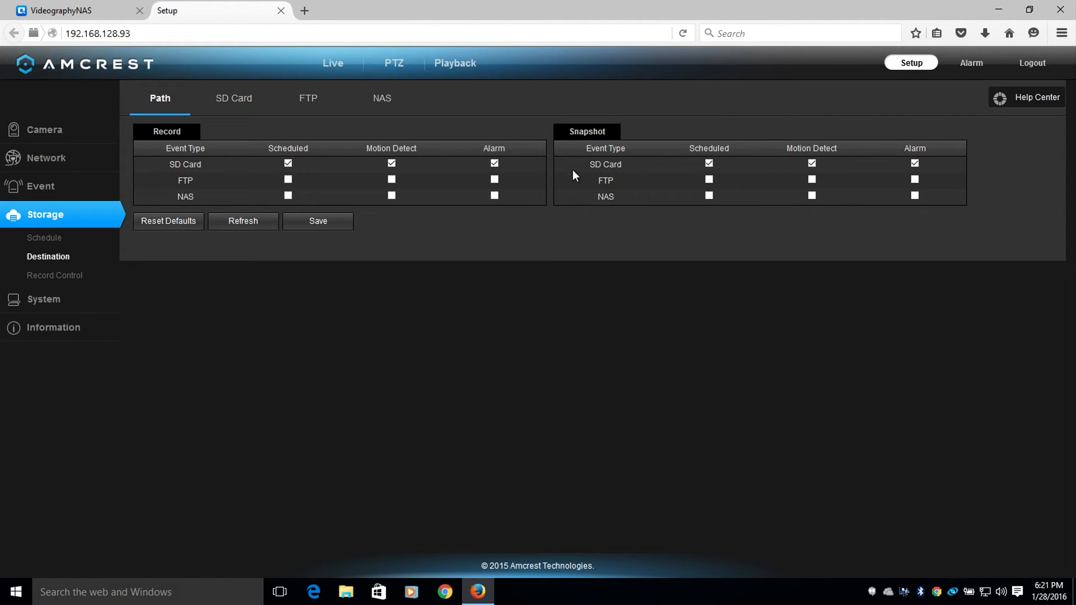
Tick NAS for Record and Snapshot destinations instead of SD Card and save
click(287, 197)
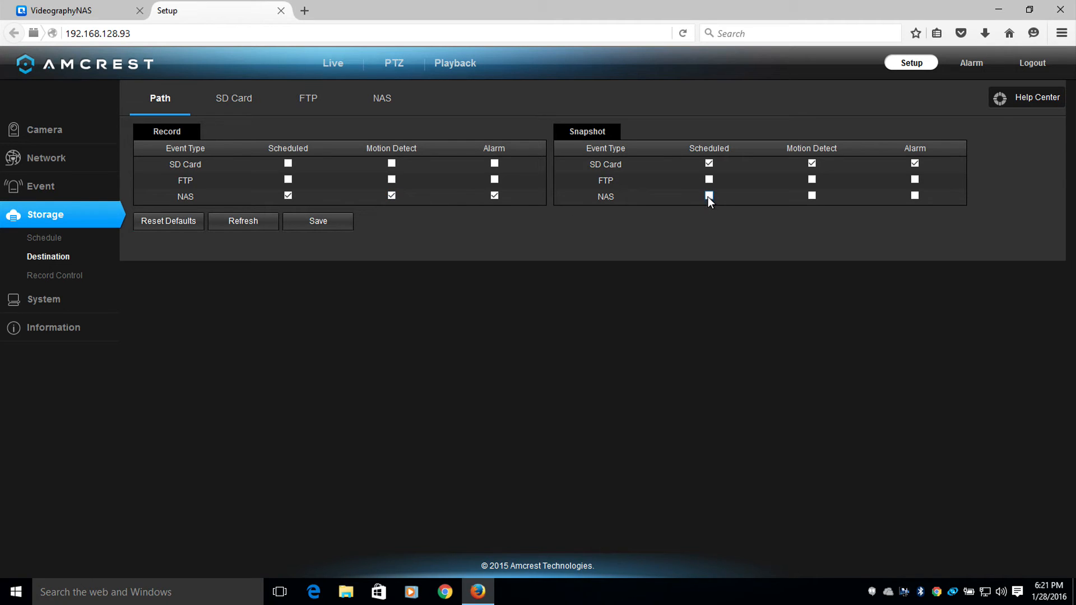
click(709, 197)
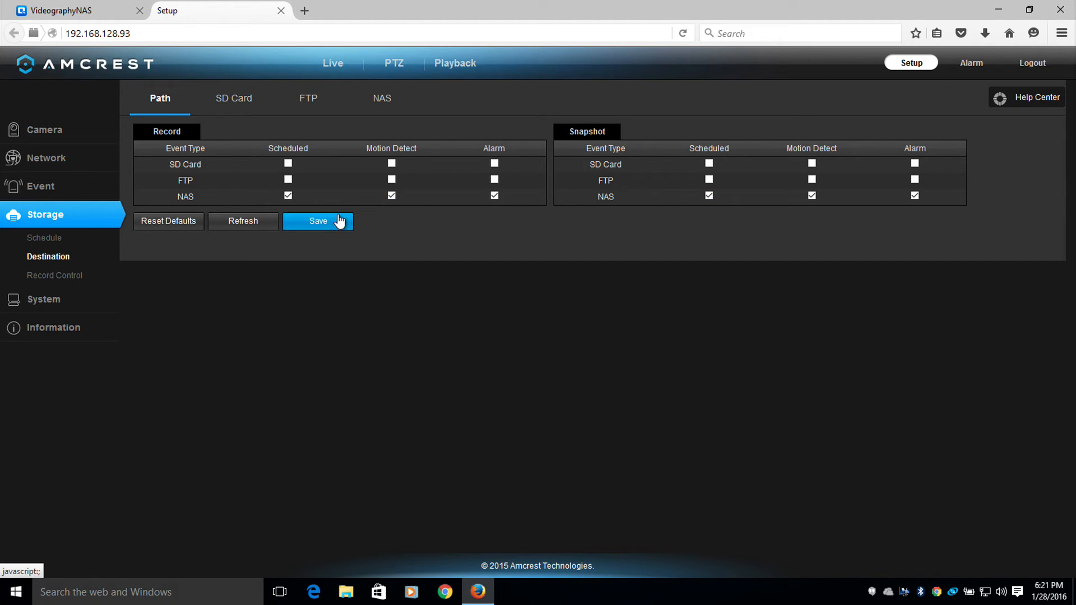
click(318, 221)
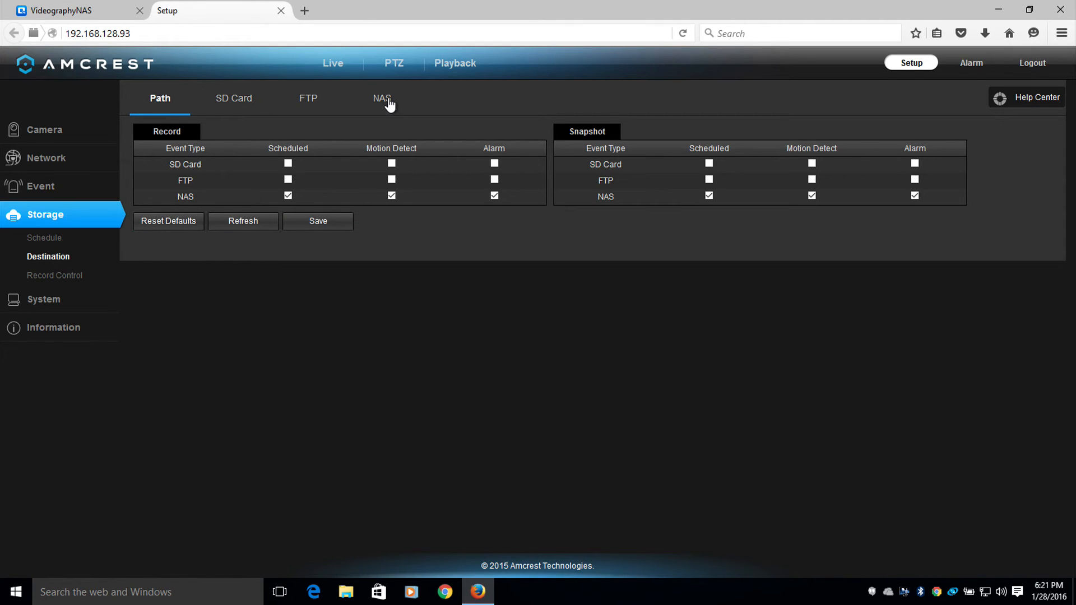
Enable NAS storage with server 192.168.128.4 and remote directory Public/, saved successfully
click(381, 98)
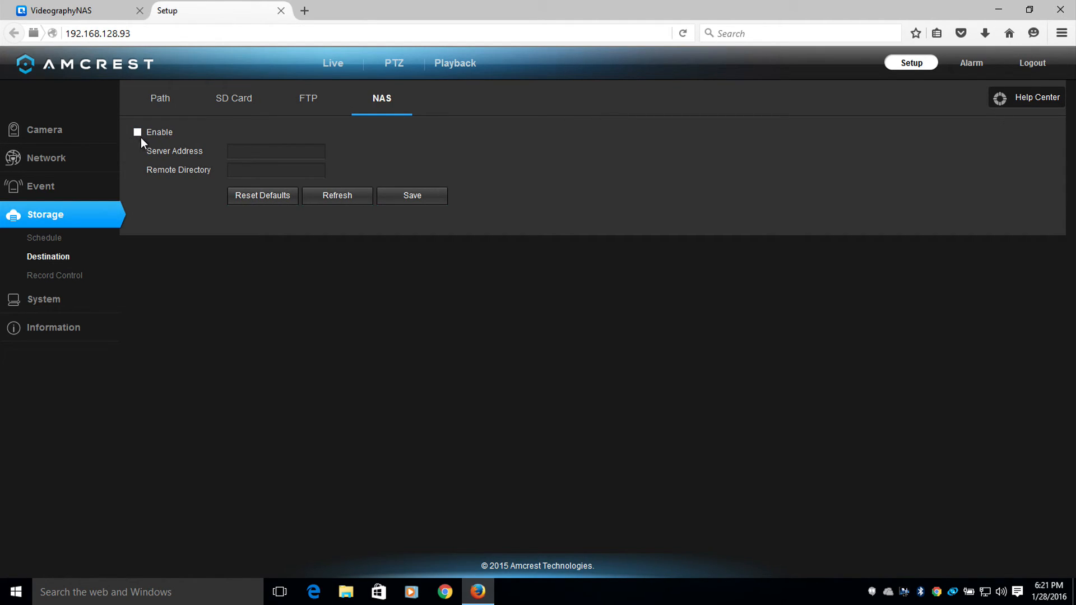
click(137, 132)
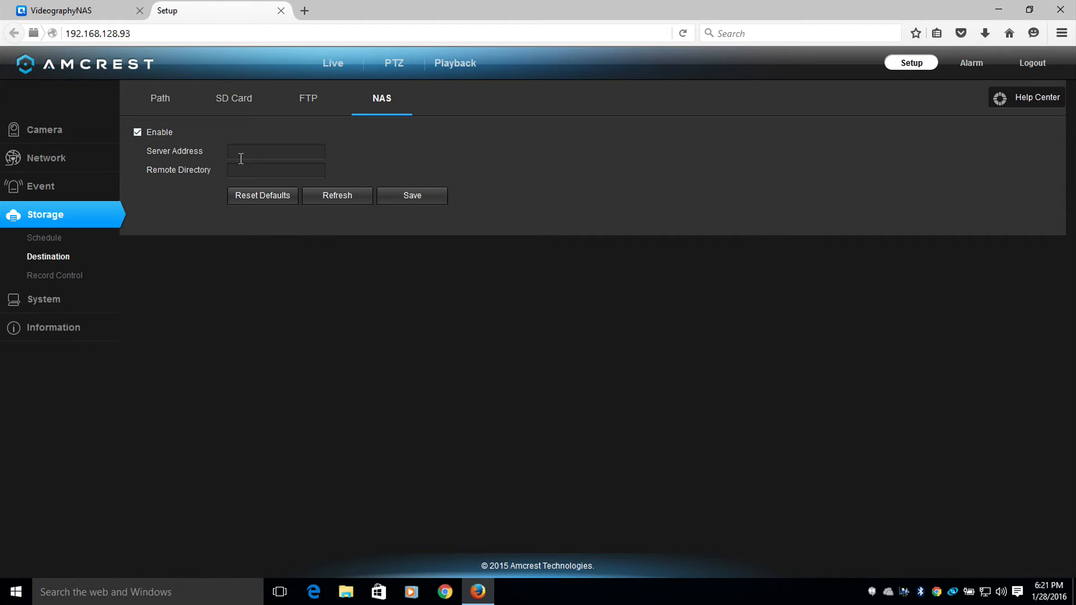
text(192.168)
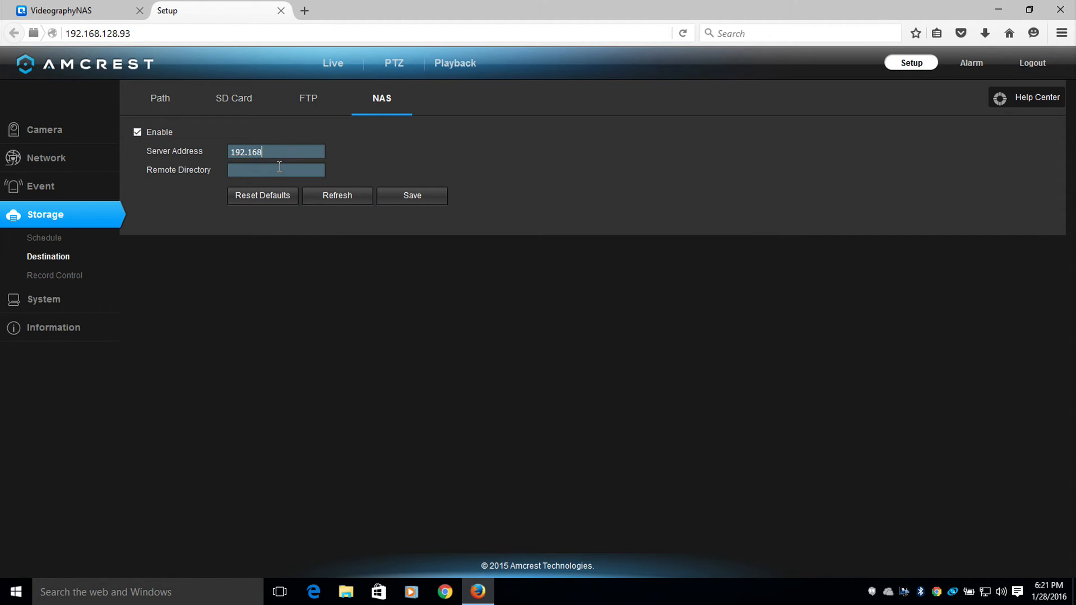
text(.128)
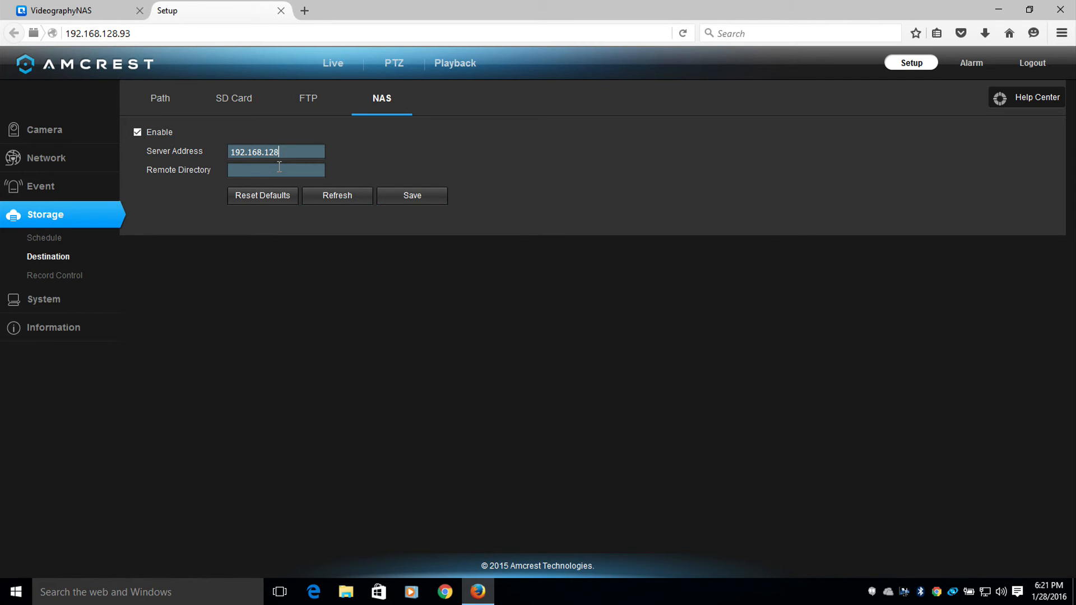
text(.4)
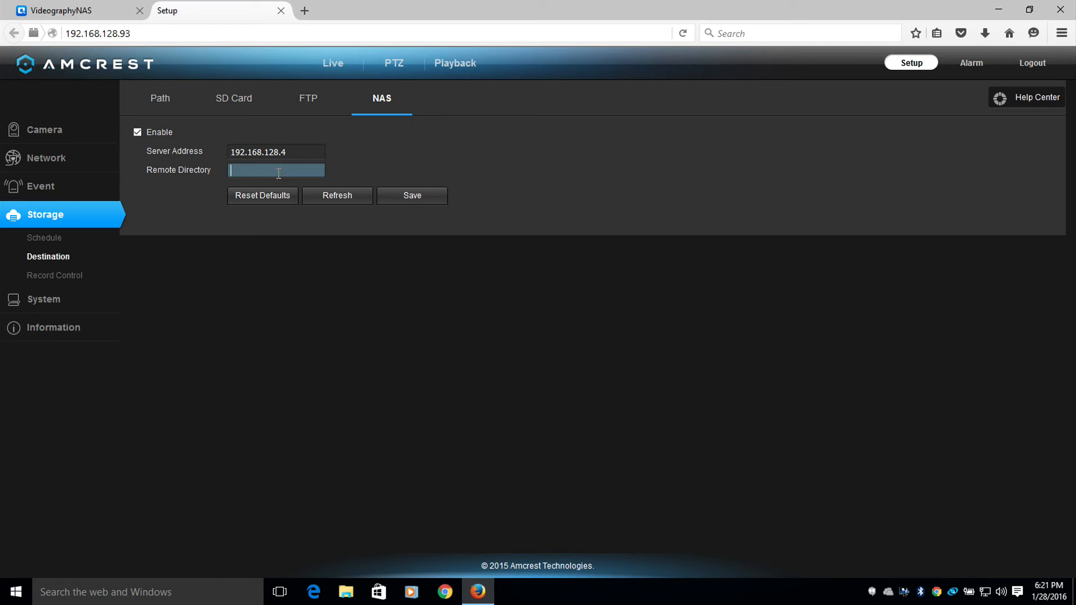
text(Public/)
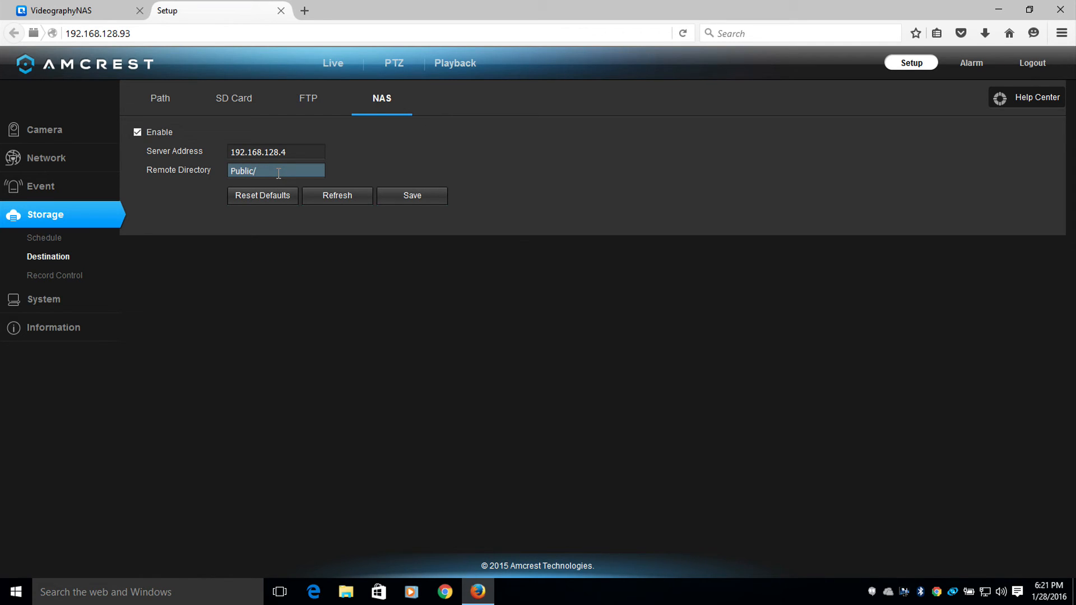
click(411, 196)
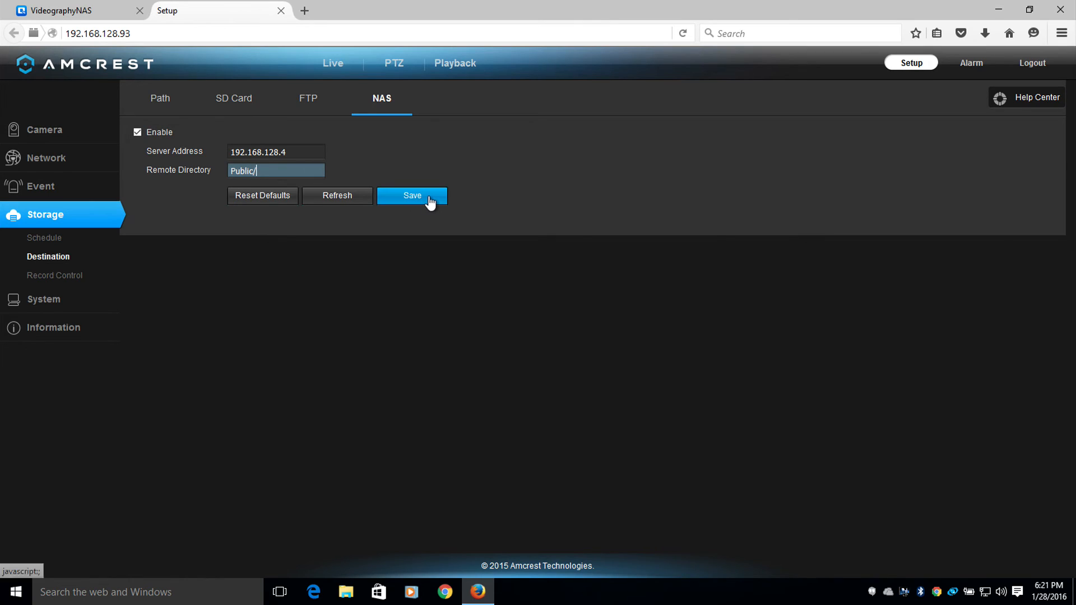
click(411, 195)
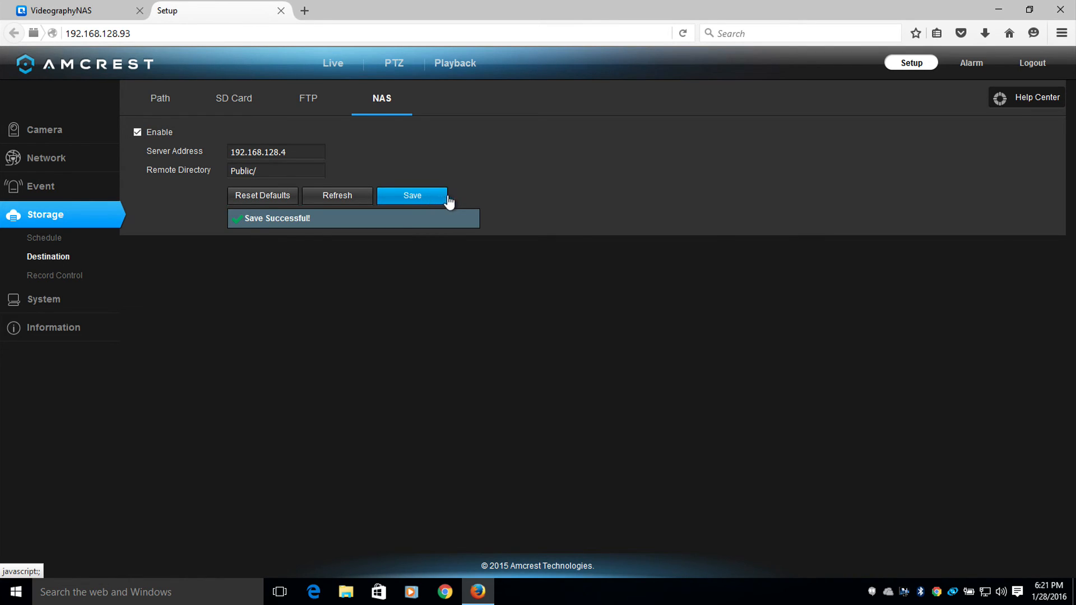
mouse_move(462, 200)
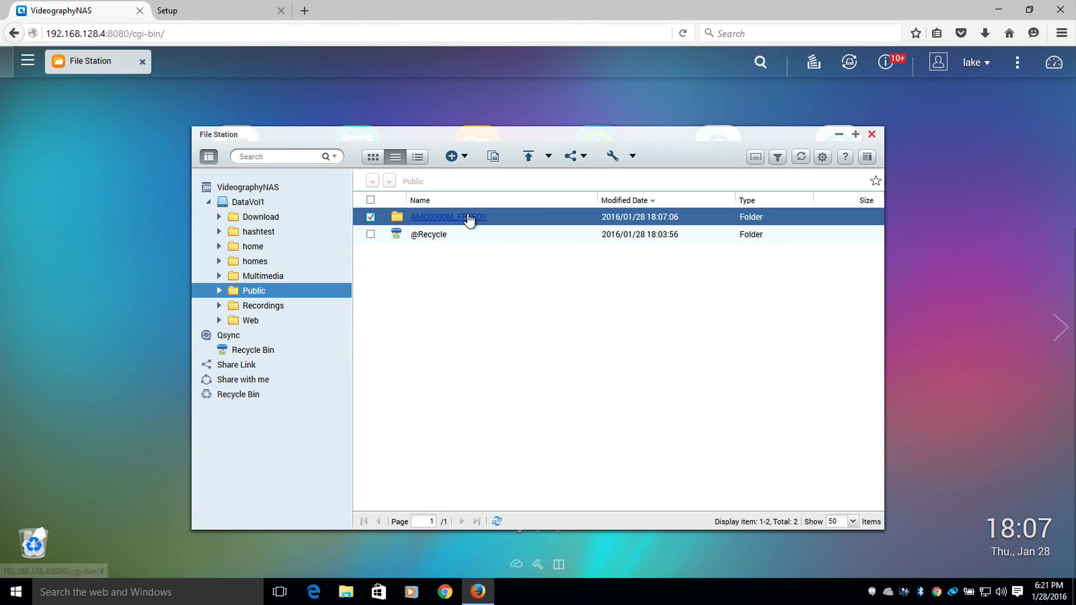
Drill into AMC0000M_FP1EOV through 2016-01-28, 001 and dav to the 18 folder
double_click(448, 216)
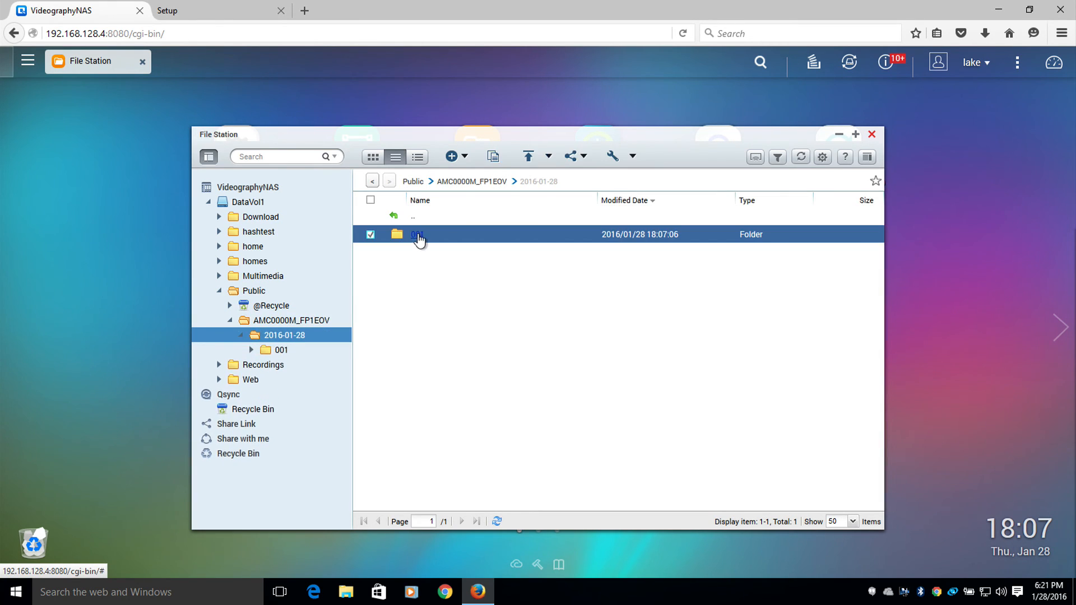
double_click(419, 234)
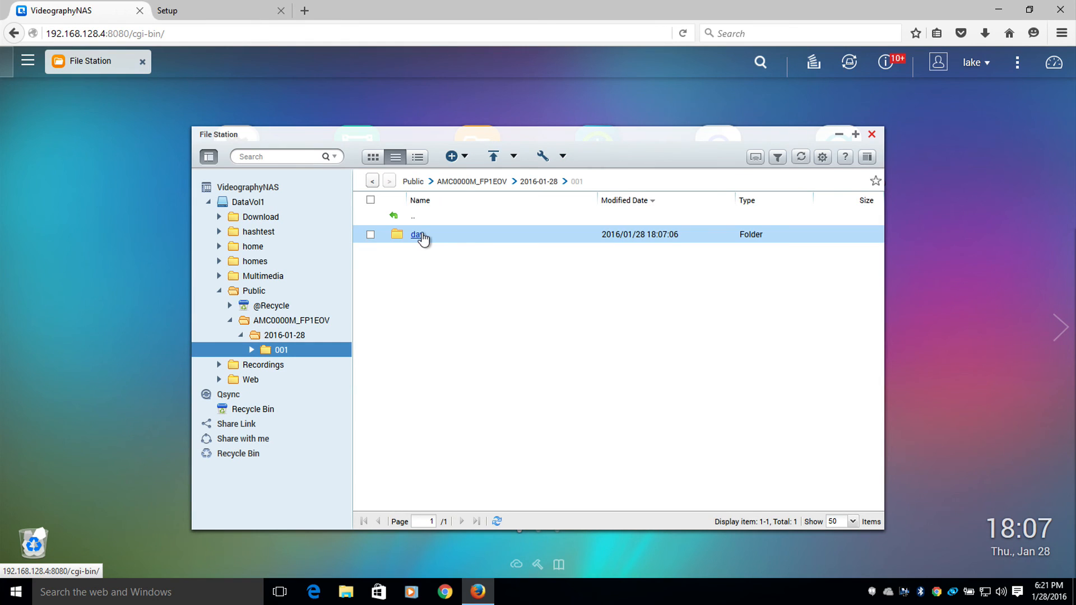
double_click(418, 235)
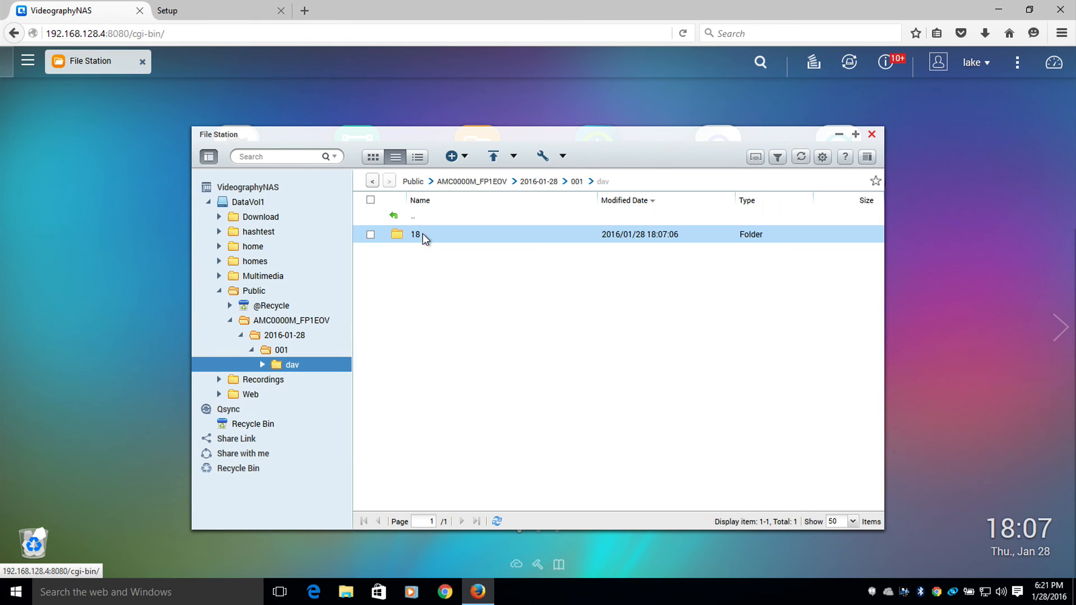
double_click(416, 235)
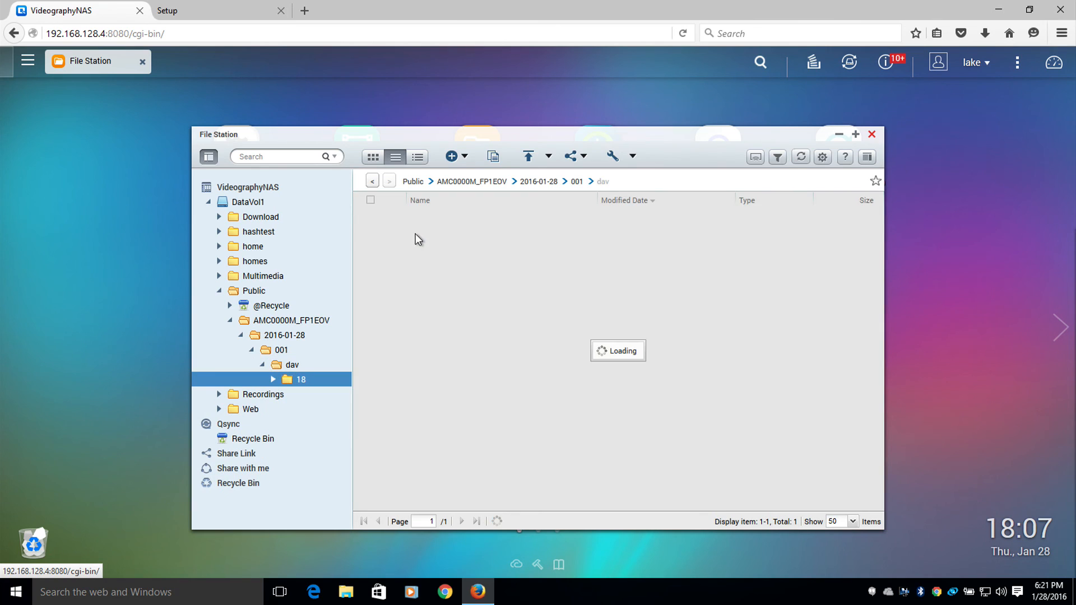